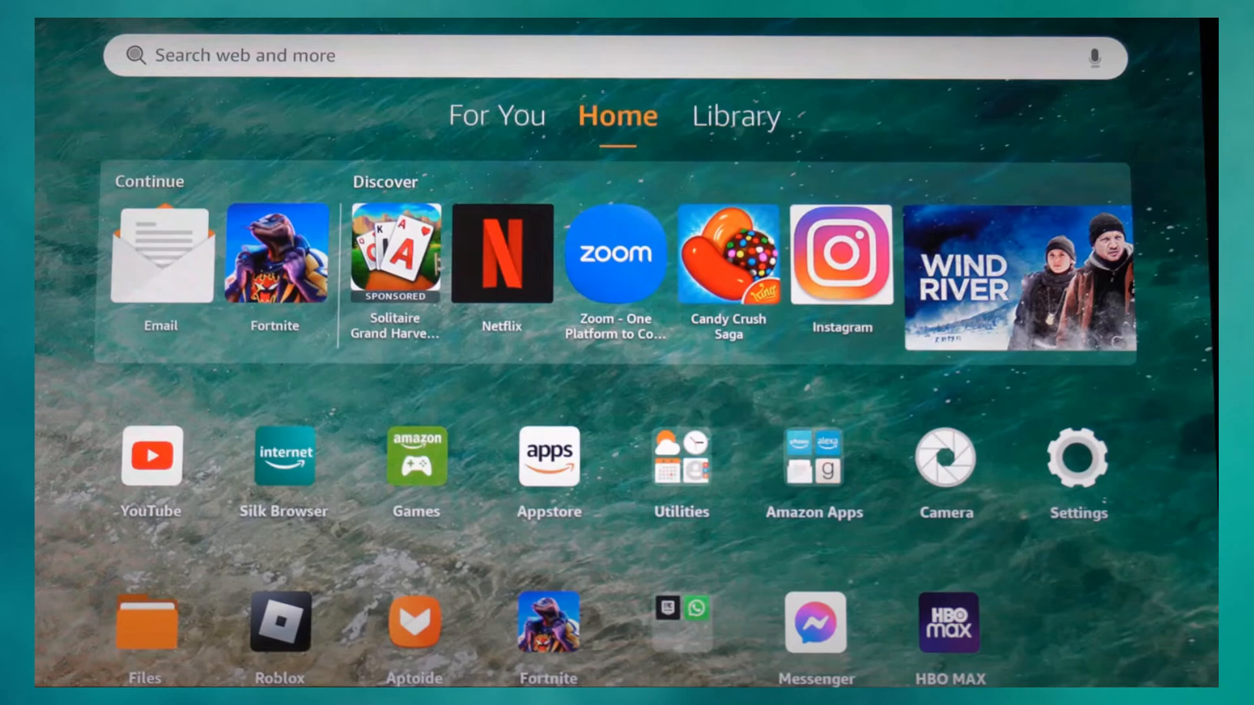
Step: Launch Settings from the Fire OS home screen
click(1077, 456)
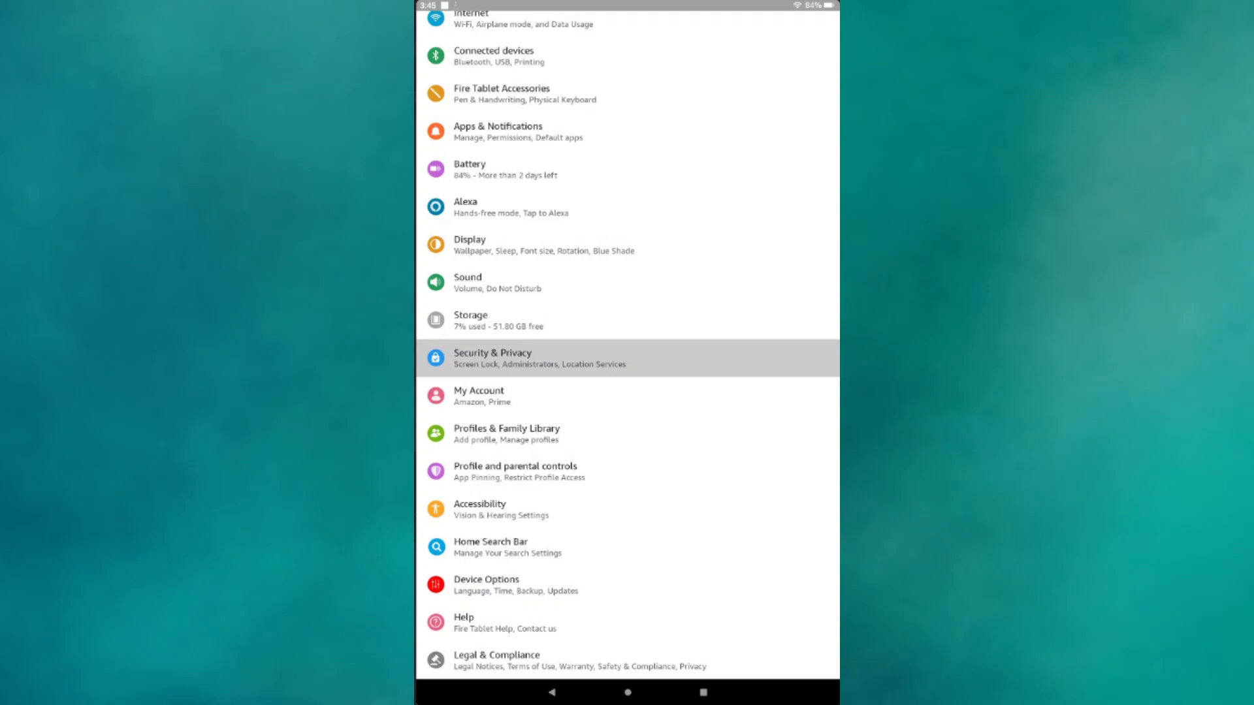
Step: Go to Security & Privacy and then Apps from Unknown Sources, reaching Silk Browser's App info
click(492, 358)
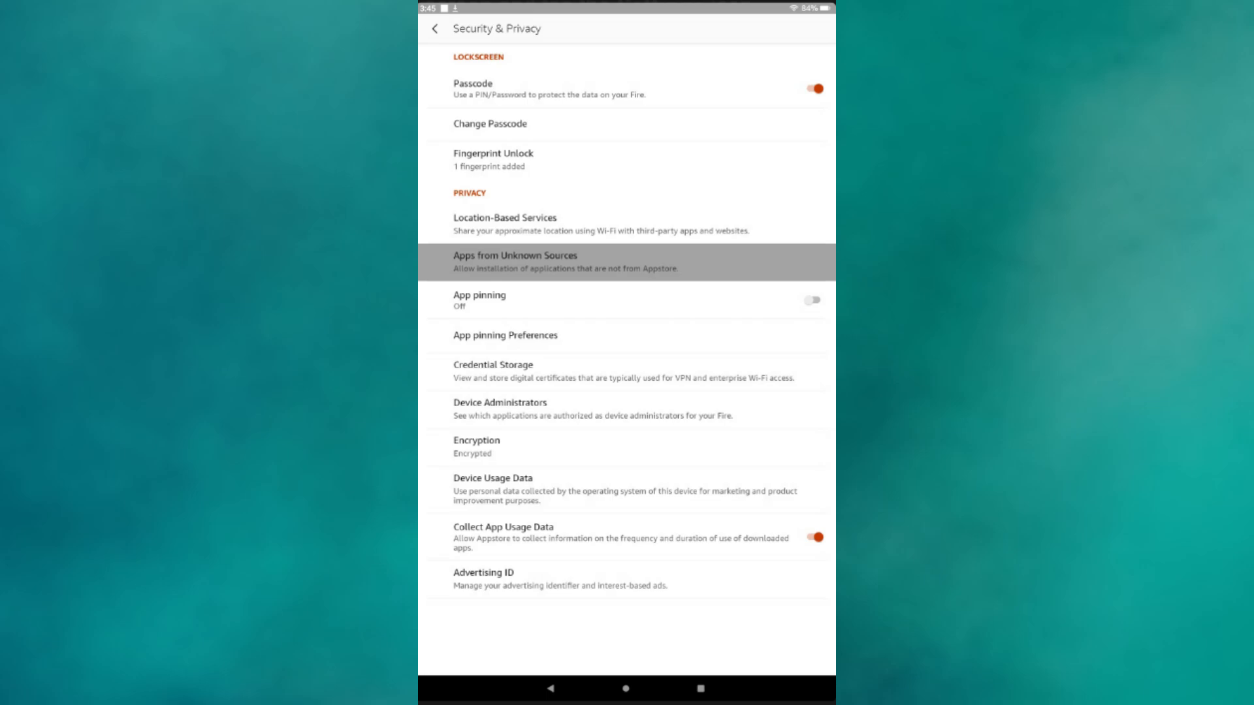
click(514, 261)
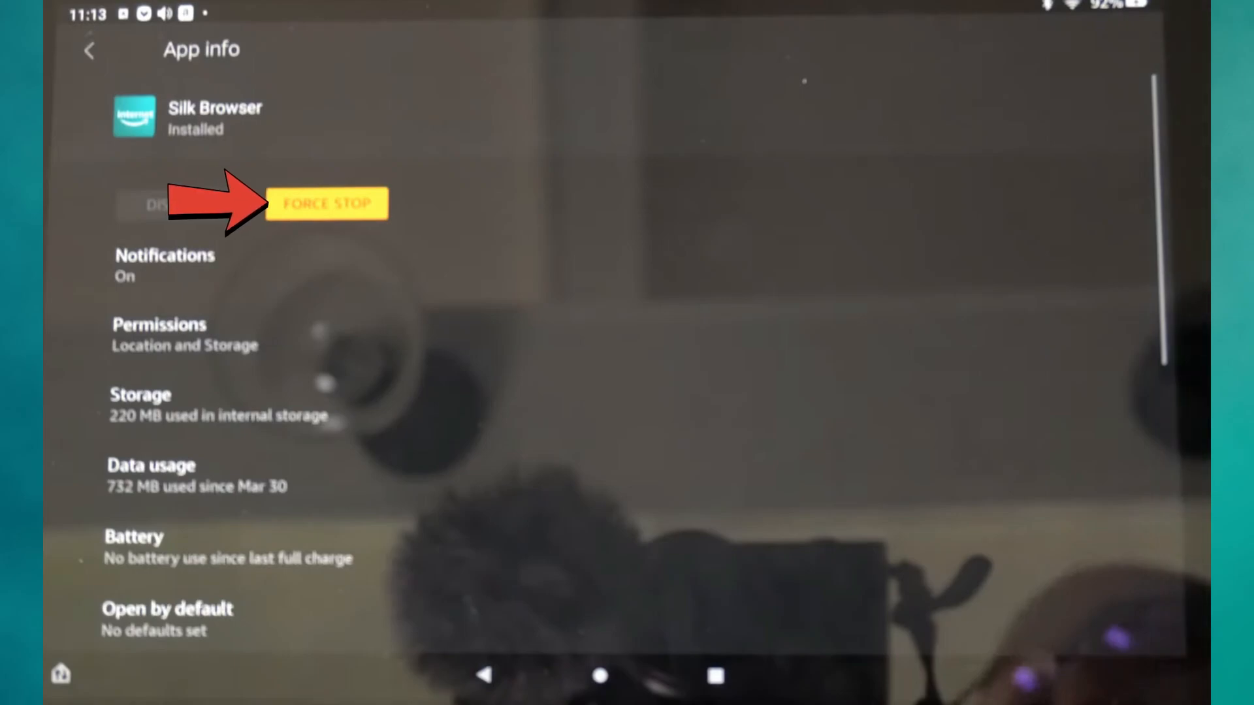
Step: Force-stop Silk Browser, bringing up the confirmation dialog
click(326, 204)
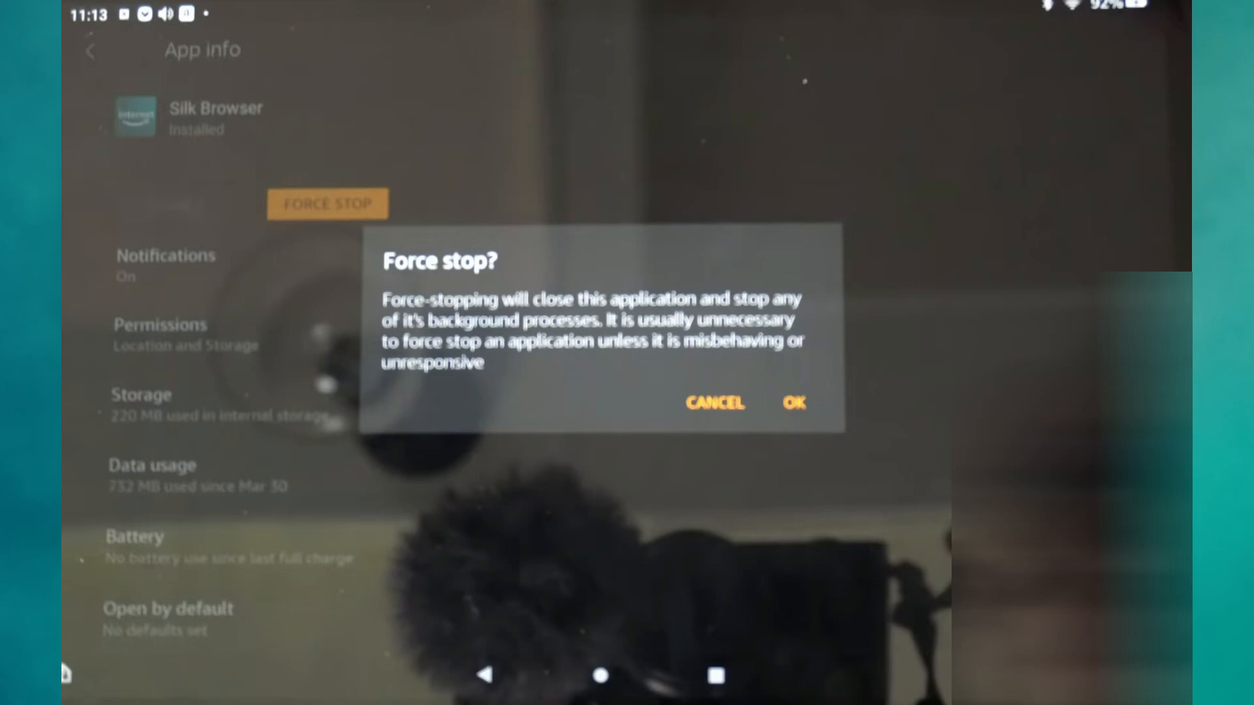